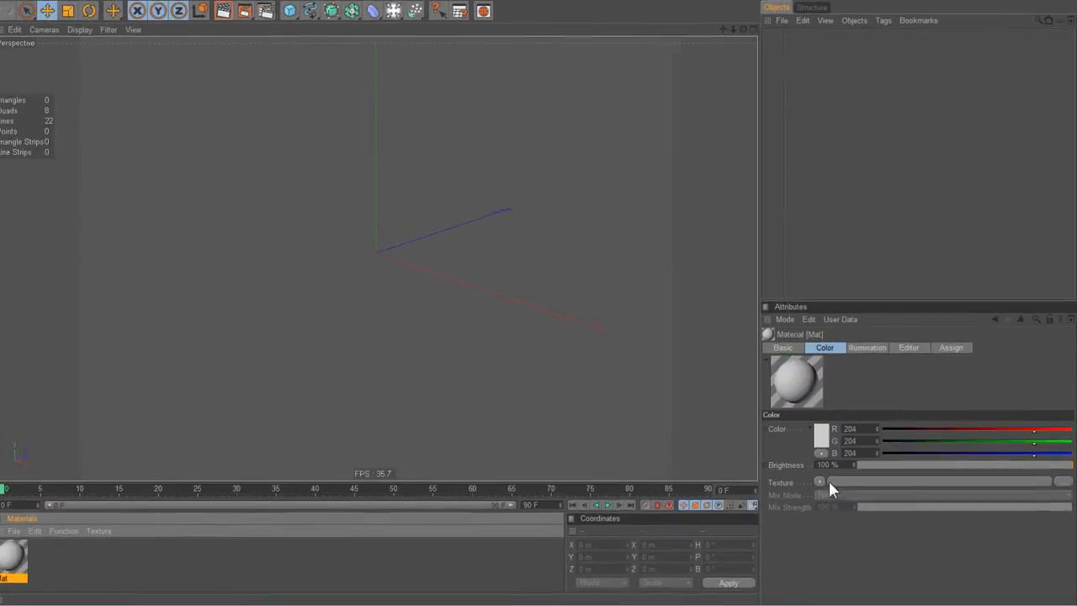
Open the Color texture's full shader catalogue to reach the Tools4D Smart Shader List.
click(820, 482)
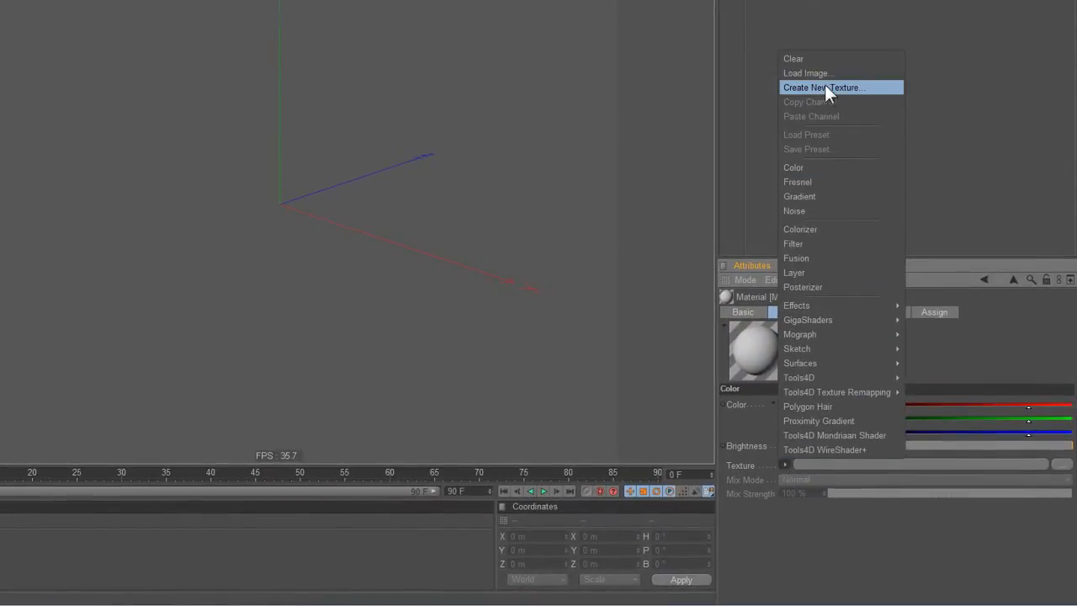
mouse_move(828, 319)
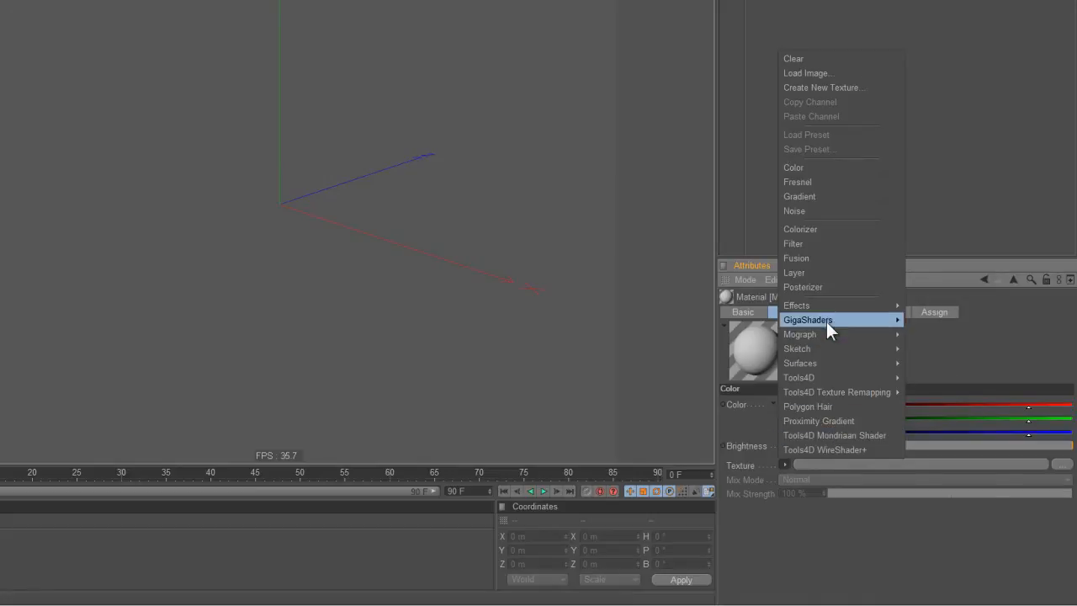
mouse_move(797, 305)
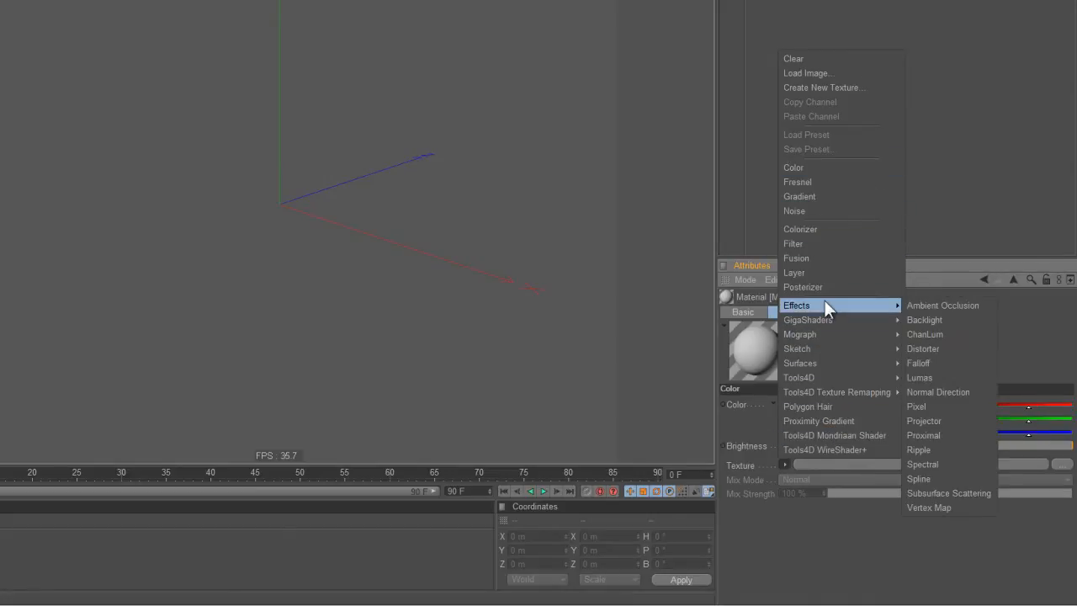
mouse_move(826, 362)
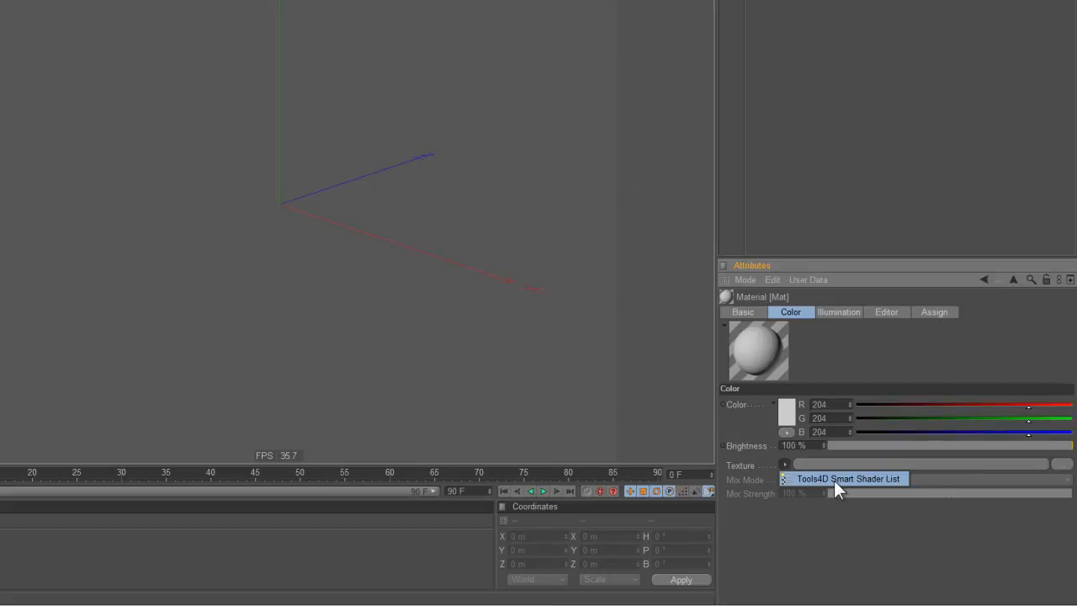
click(847, 479)
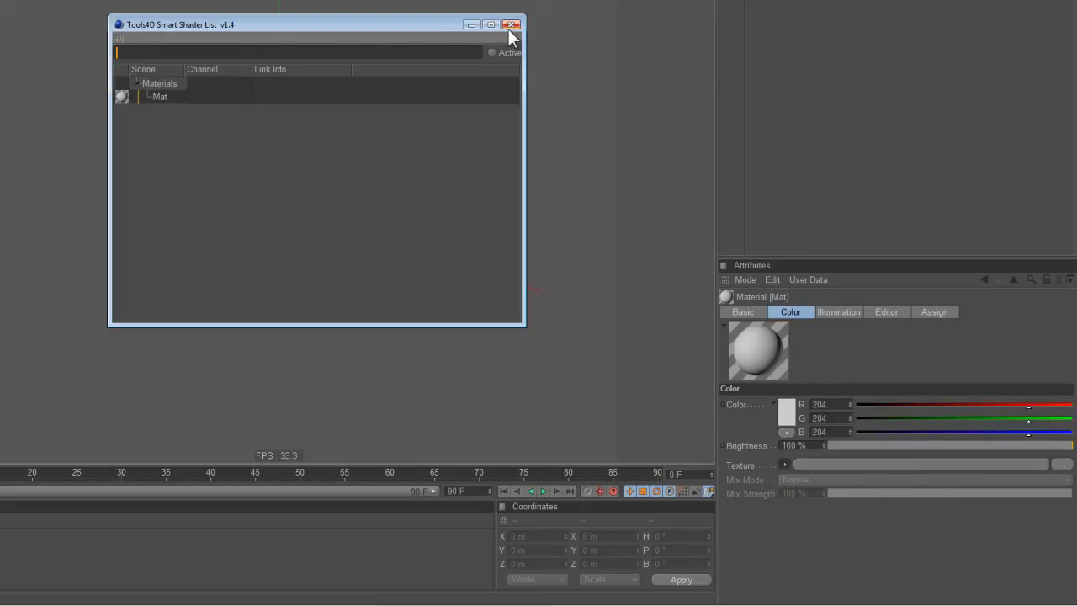
click(512, 23)
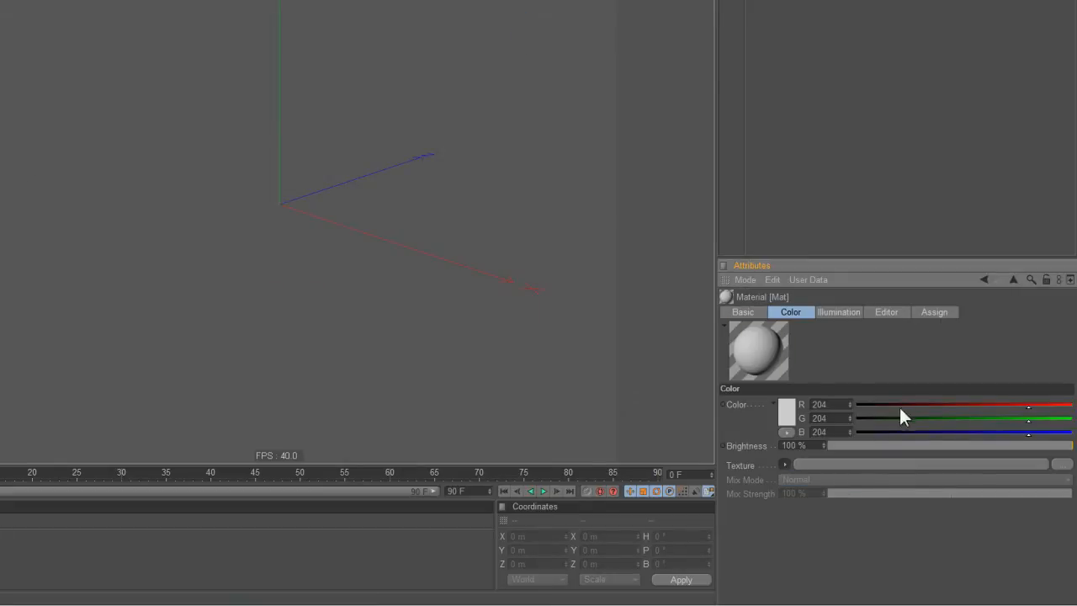
mouse_move(786, 471)
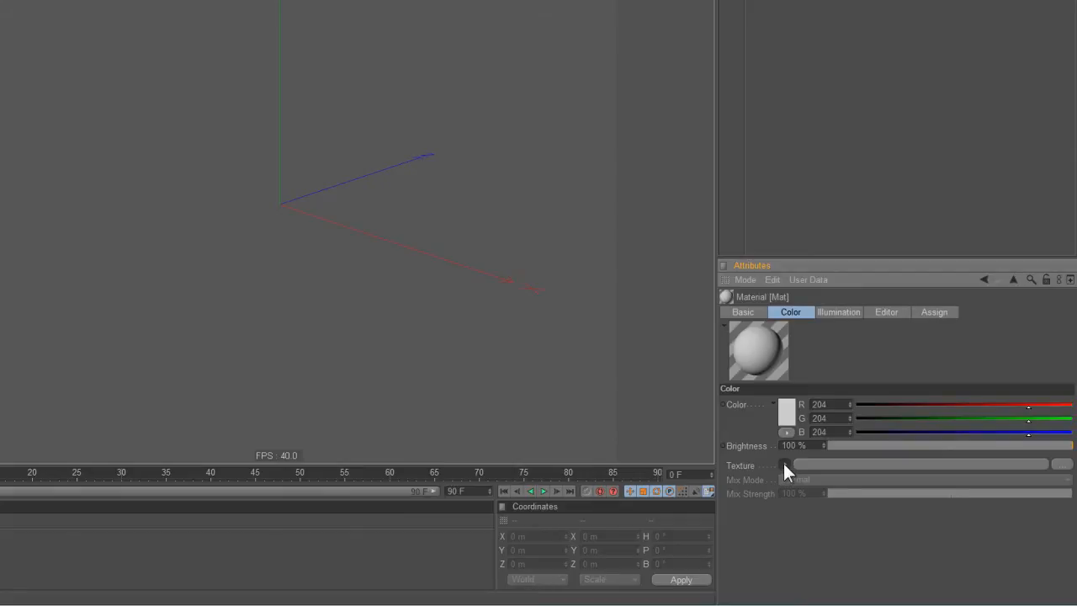
Try Fresnel and other shaders, then load Tools4D Virtual Room Shader as Mat's Color texture.
click(785, 465)
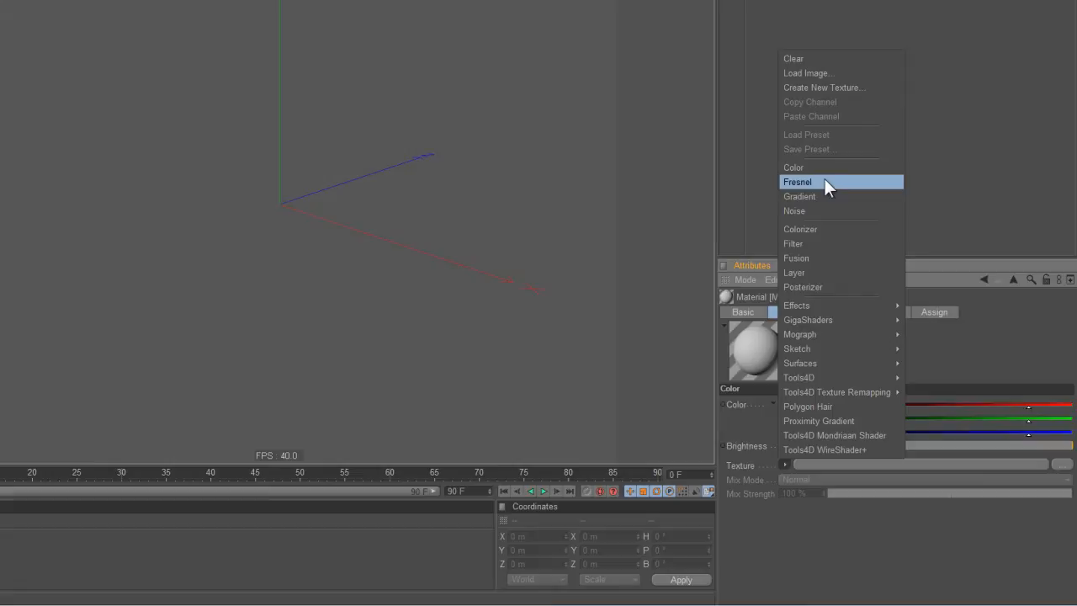
click(797, 181)
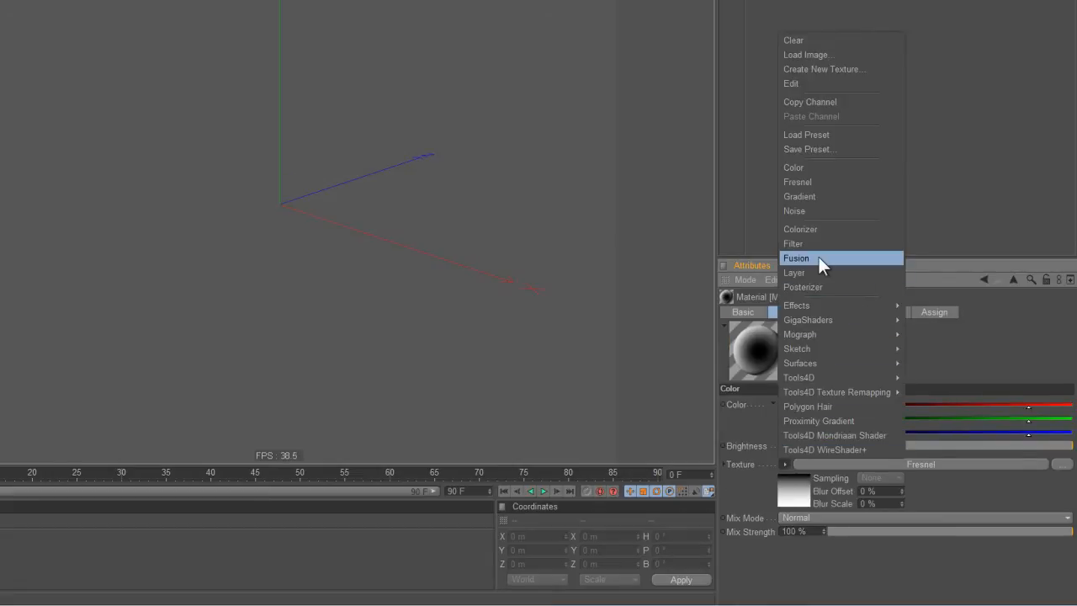
click(796, 258)
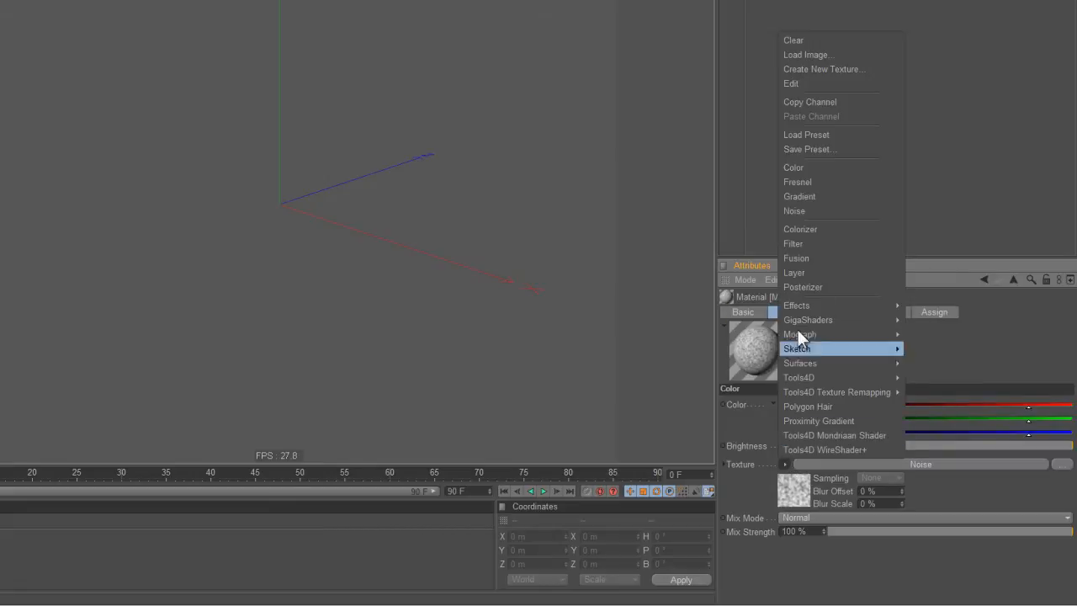
mouse_move(812, 334)
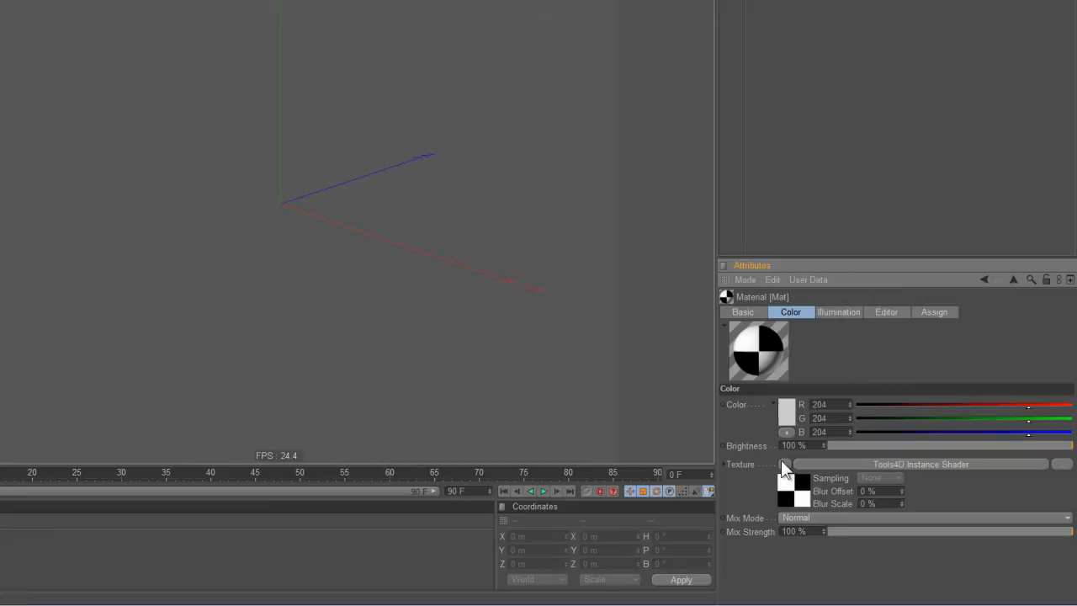
click(785, 463)
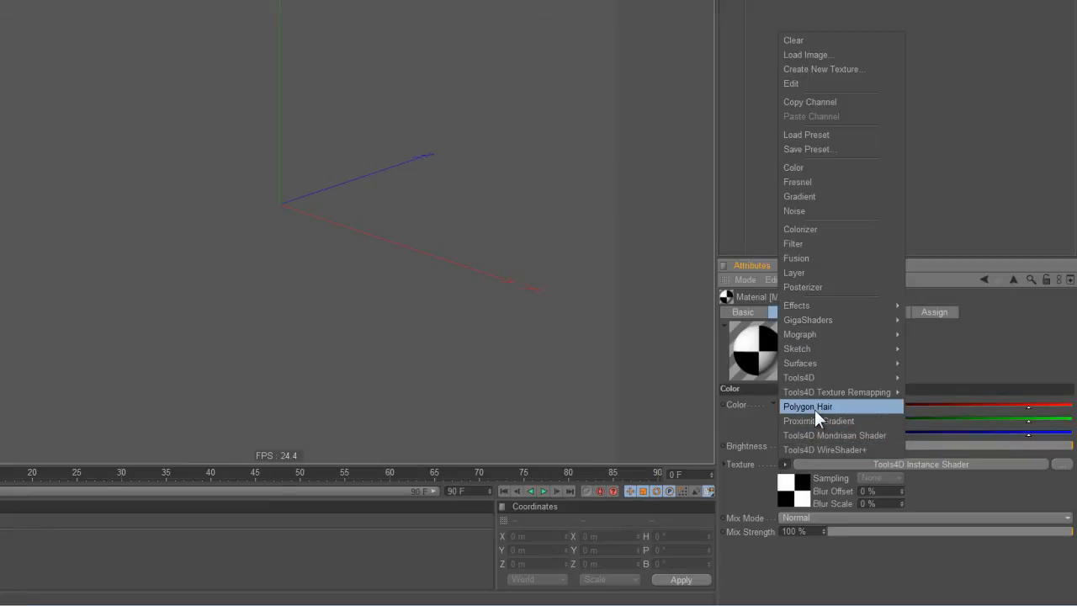
click(819, 421)
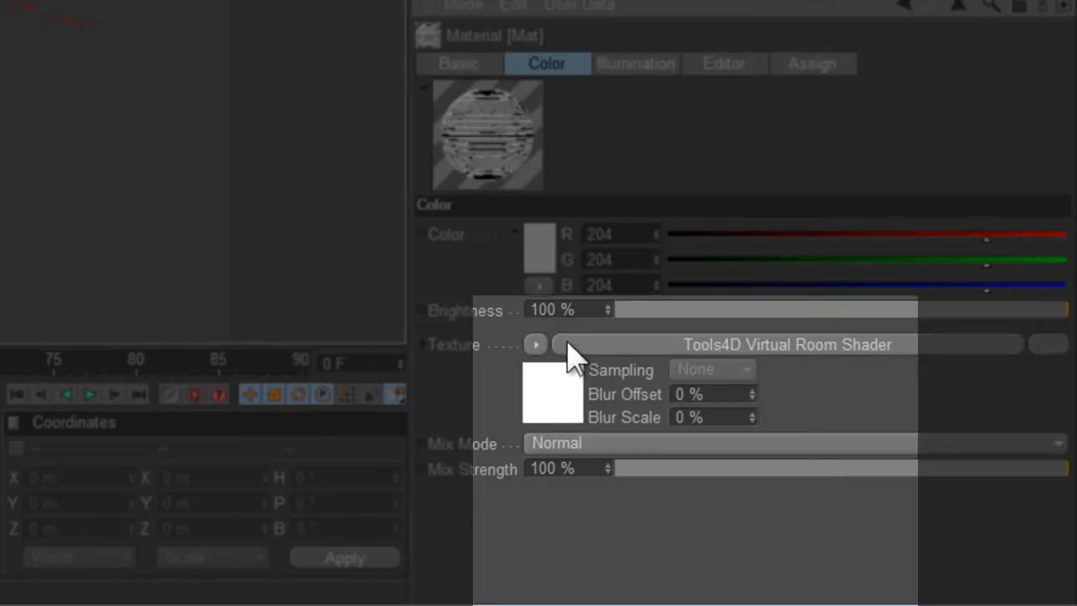
mouse_move(546, 379)
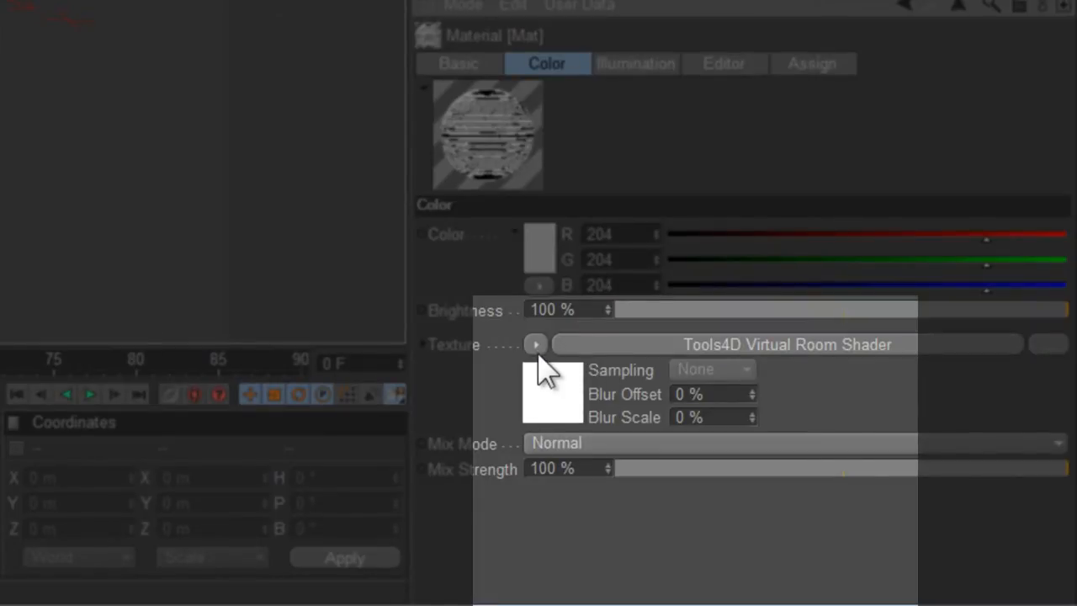
Clear Mat's Color texture and show the short recent-shader Smart Shader menu.
click(536, 344)
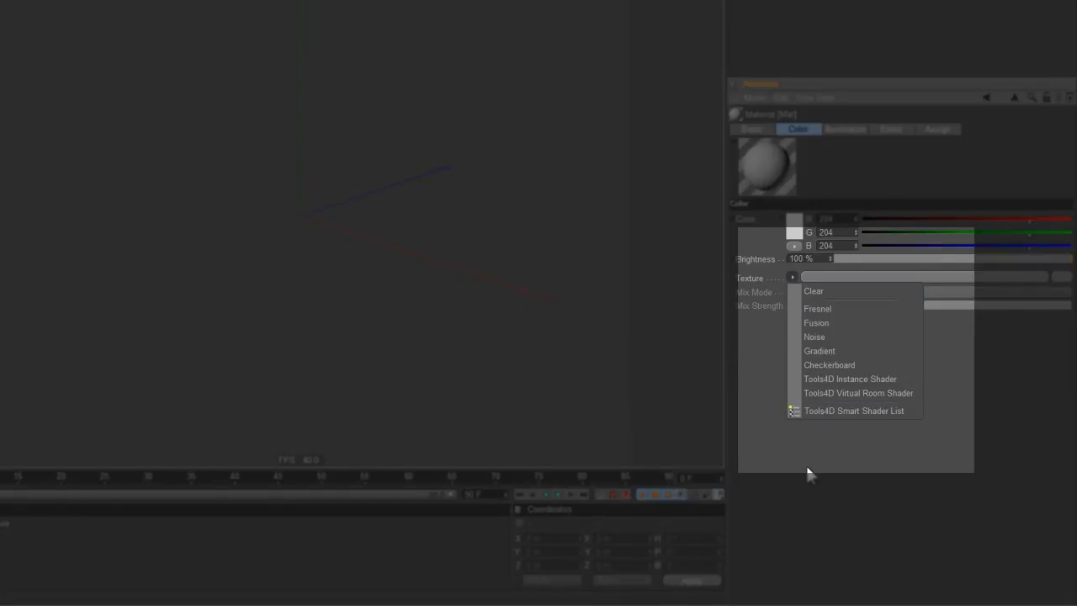
Create the 1024×1024 texture Mat_Color_1.tif and see Create New Texture added to the short menu.
click(791, 278)
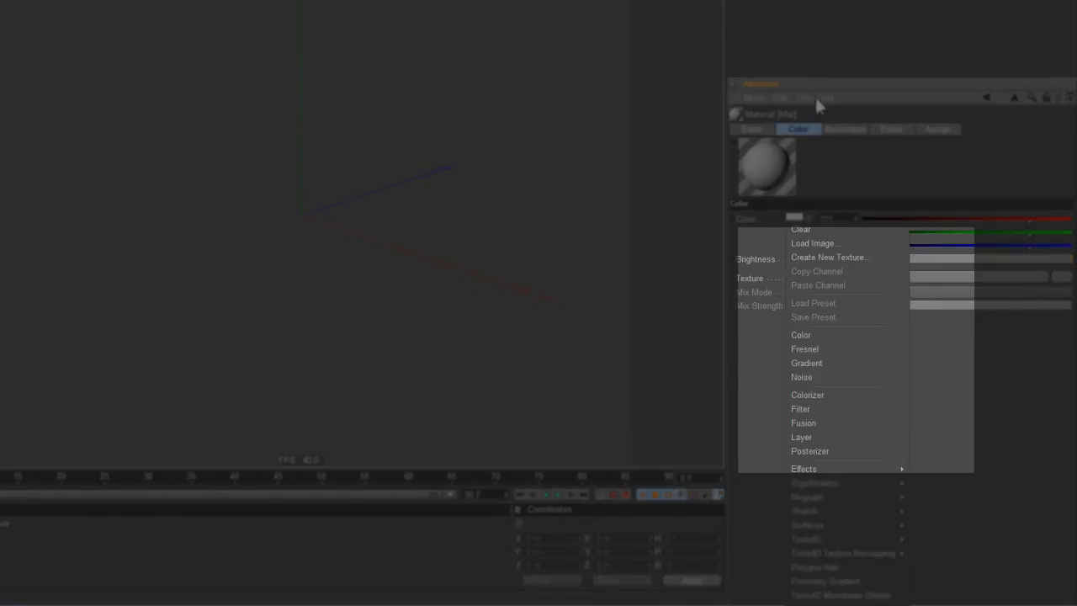
mouse_move(828, 335)
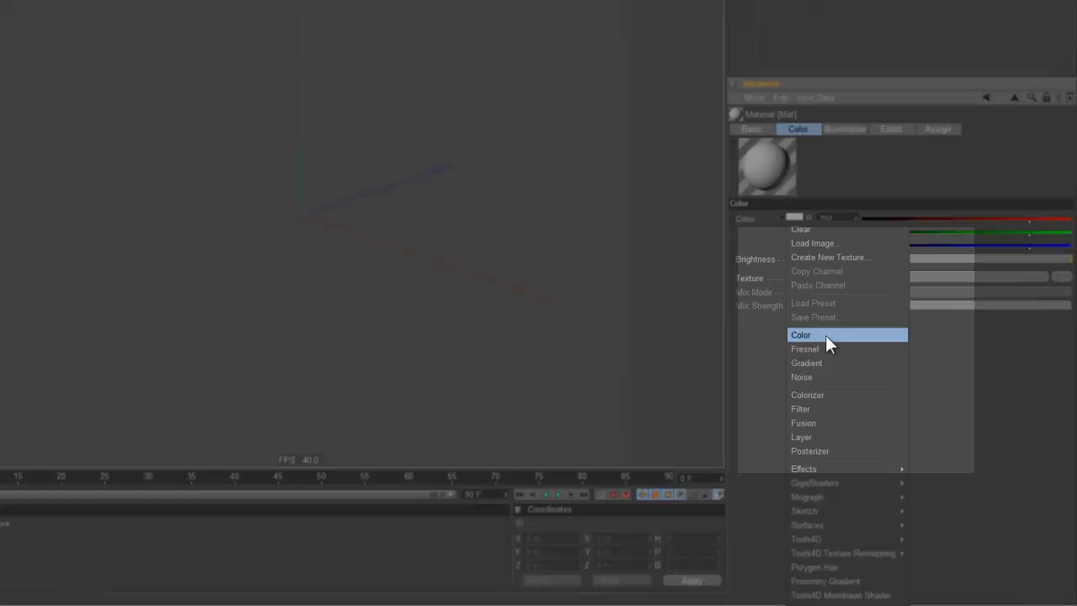
mouse_move(831, 257)
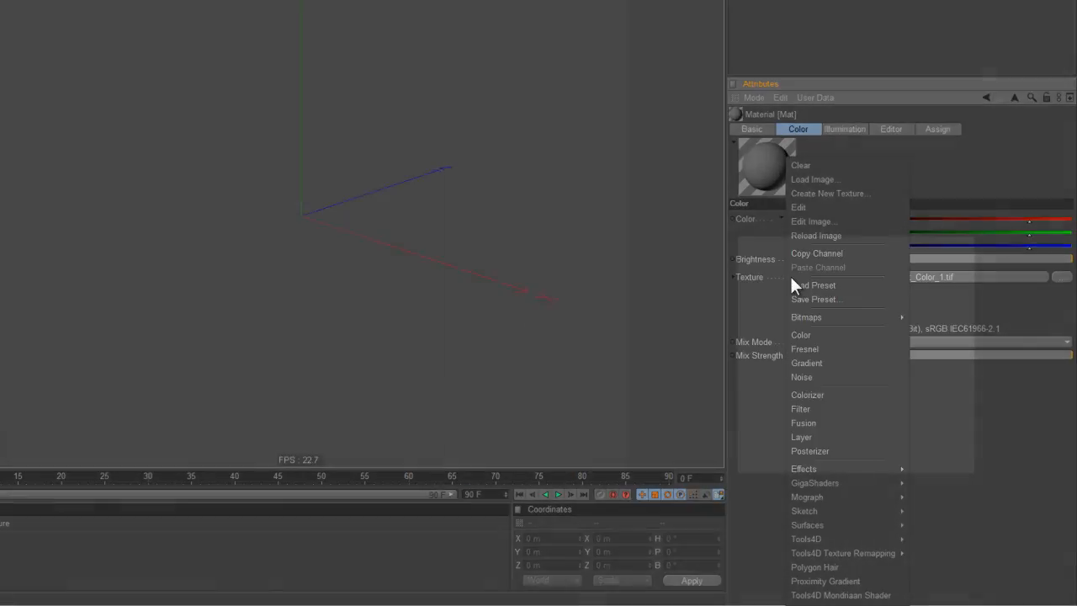
click(789, 276)
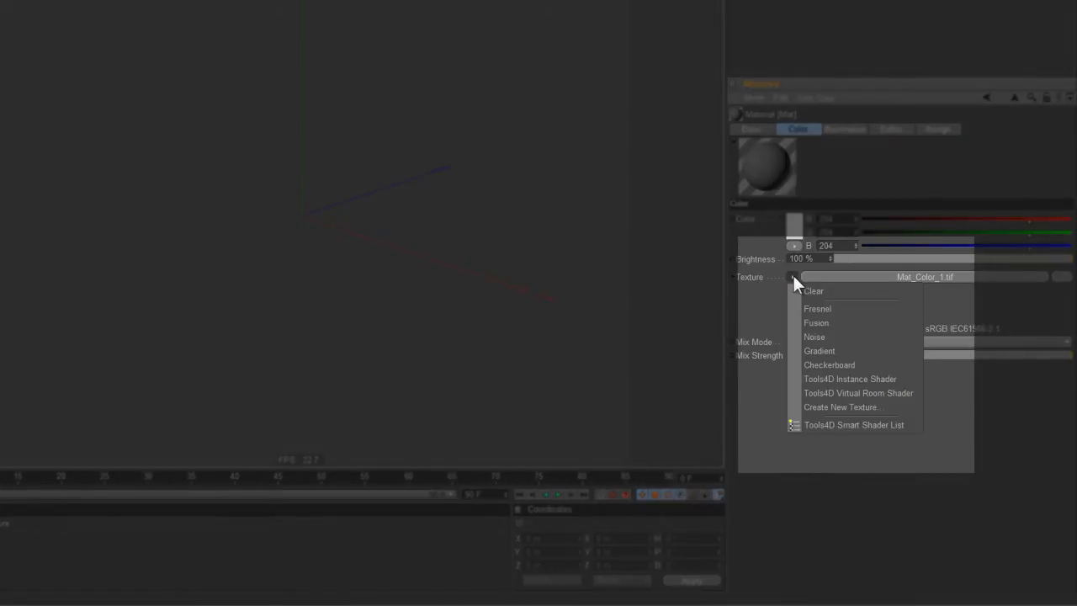
mouse_move(841, 407)
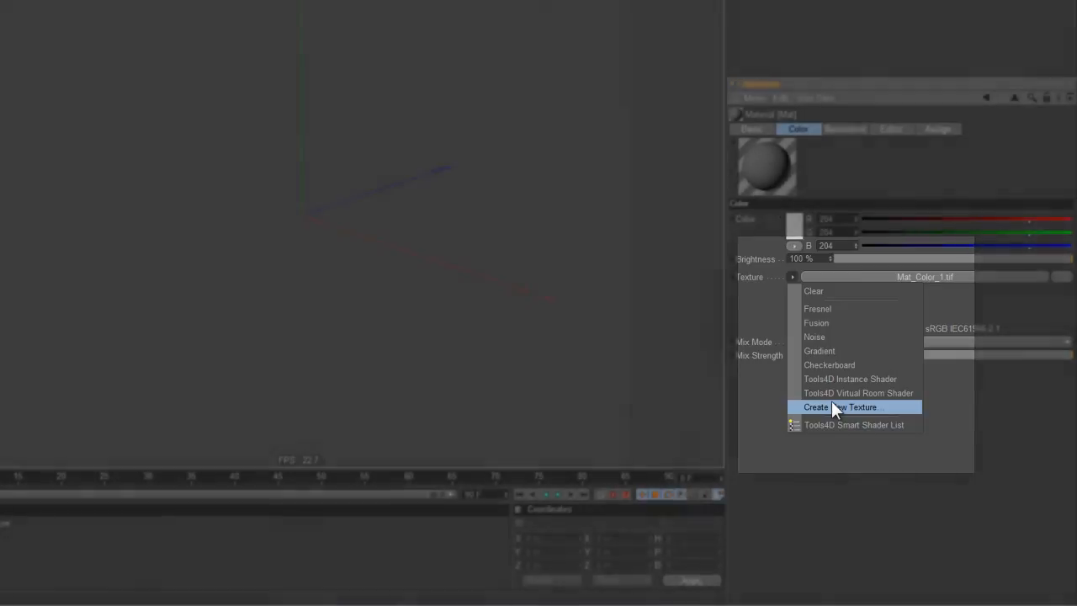
mouse_move(844, 412)
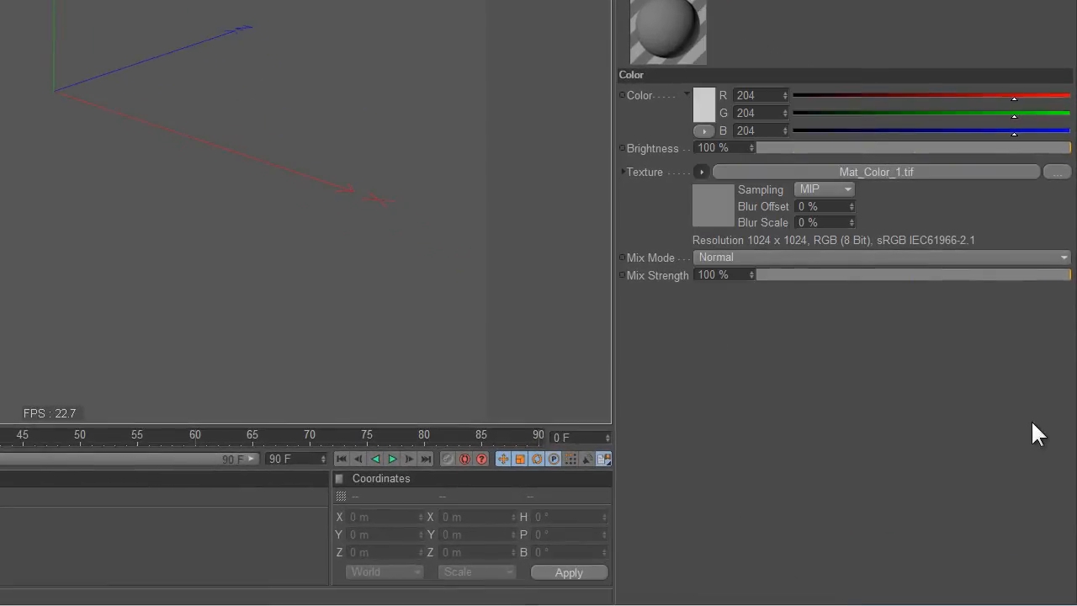
Reopen the personalized Smart Shader menu for the Mat_Color_1.tif Color texture.
click(702, 172)
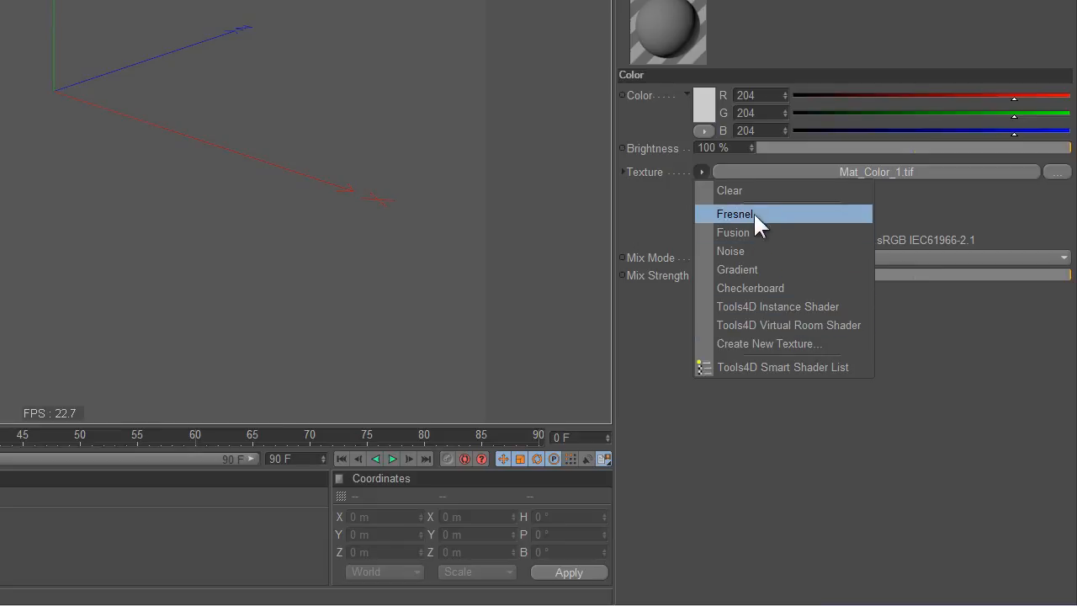
mouse_move(790, 410)
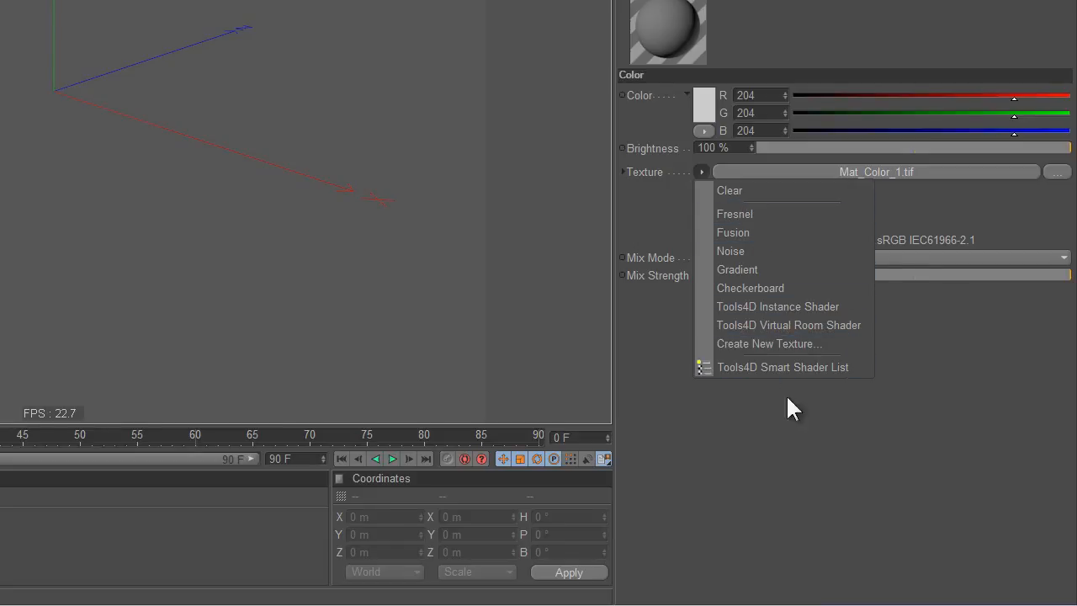
mouse_move(795, 454)
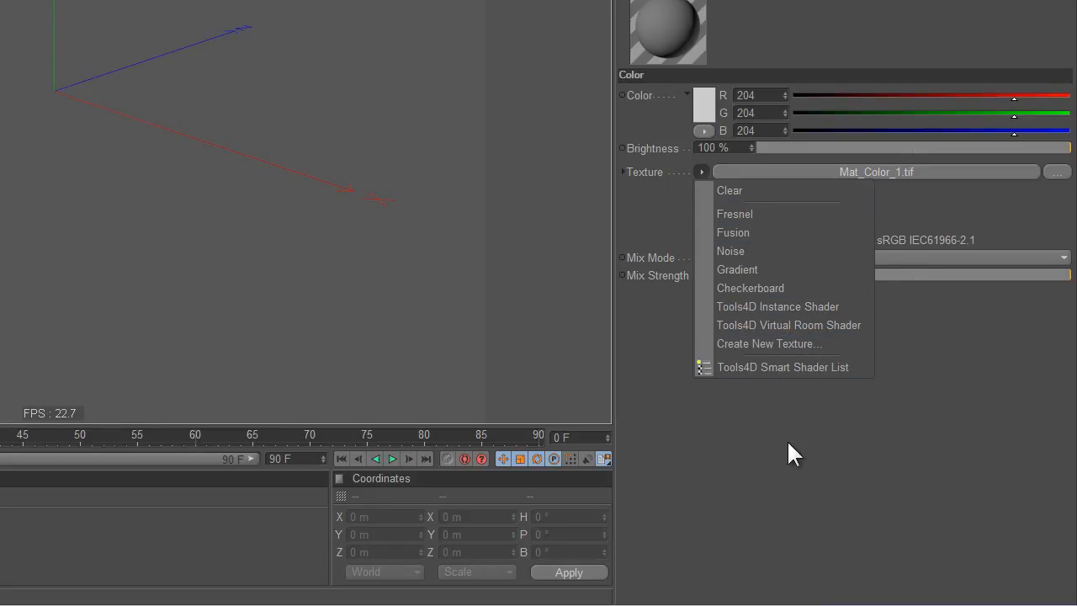
mouse_move(728, 190)
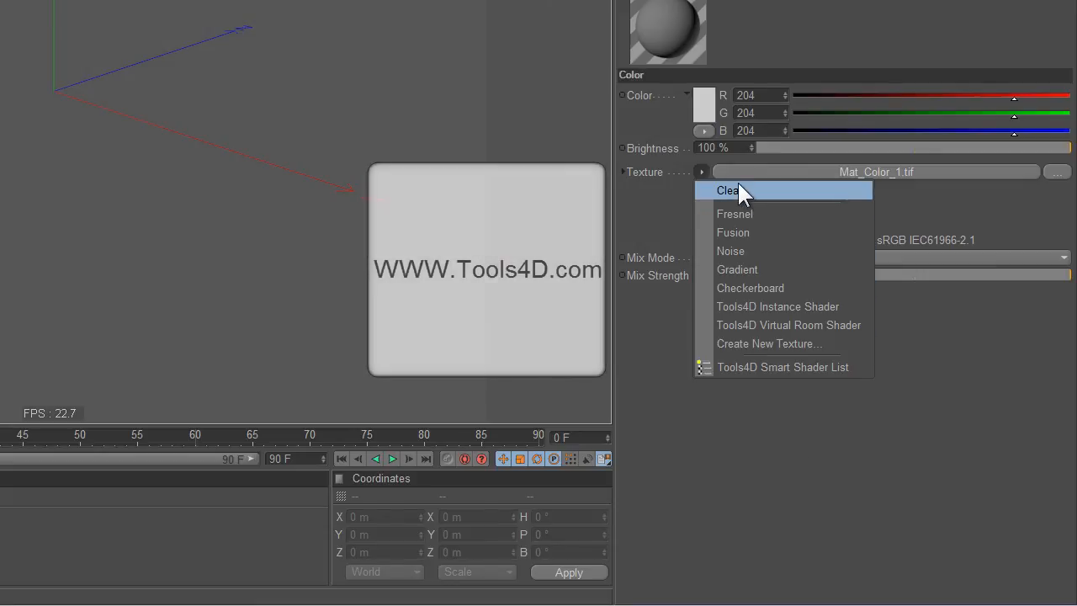
mouse_move(783, 429)
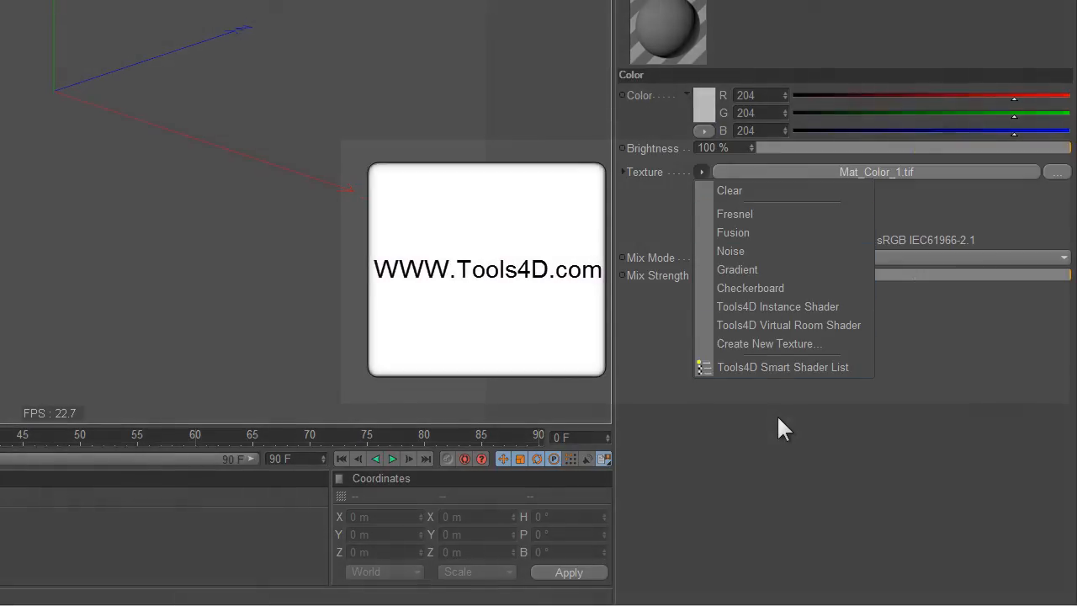